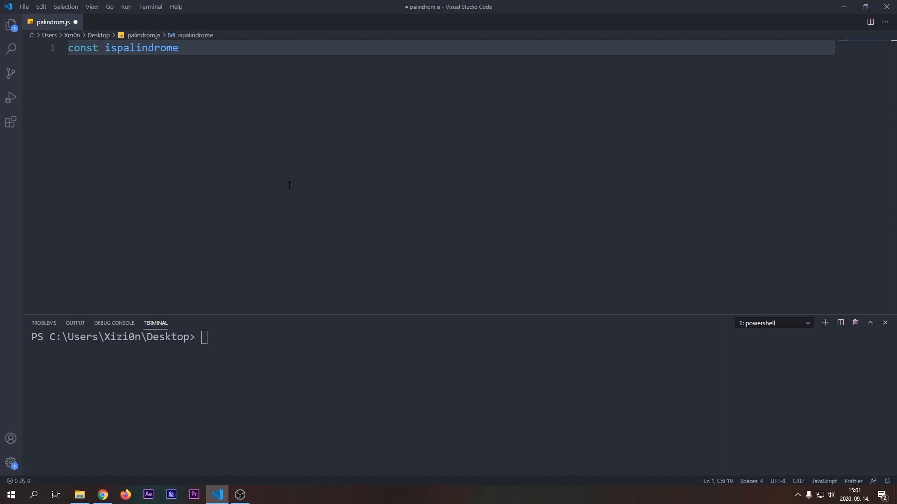
Declare isPalindrome = (str) => containing const regex = /[^A-Za-z0-9]/g.
text(= ())
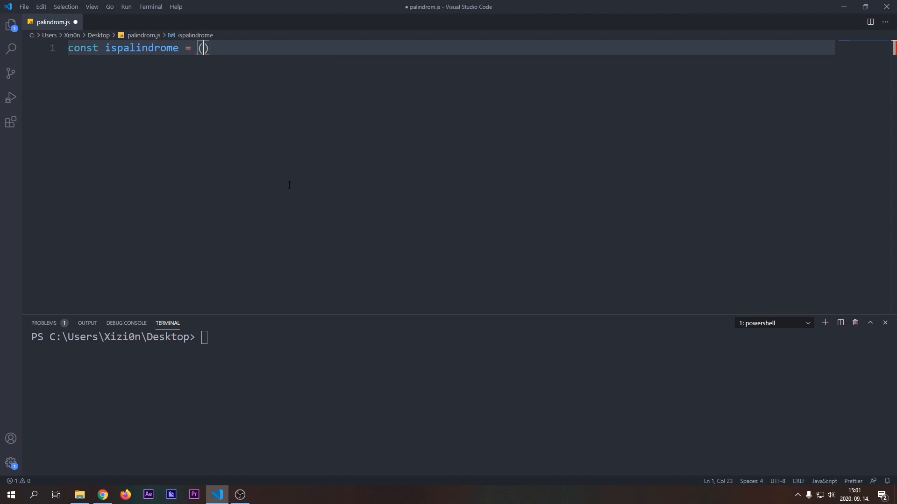
text(str)
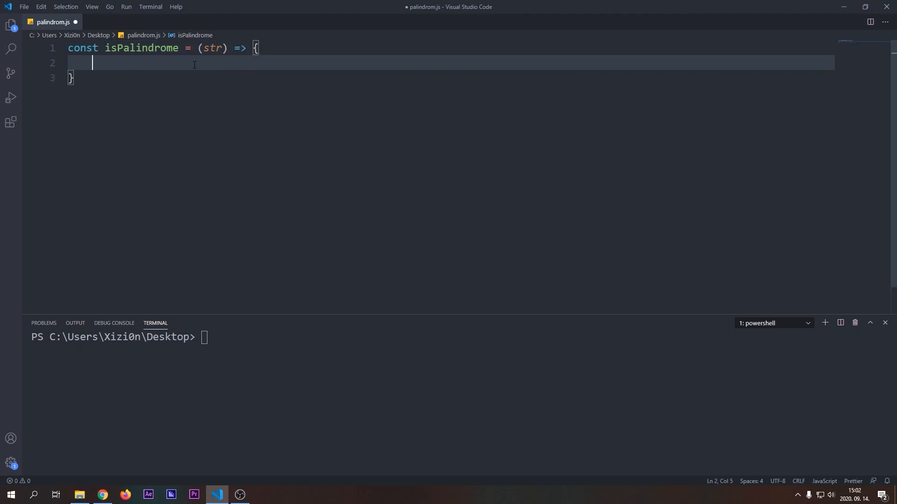
text(const regex =)
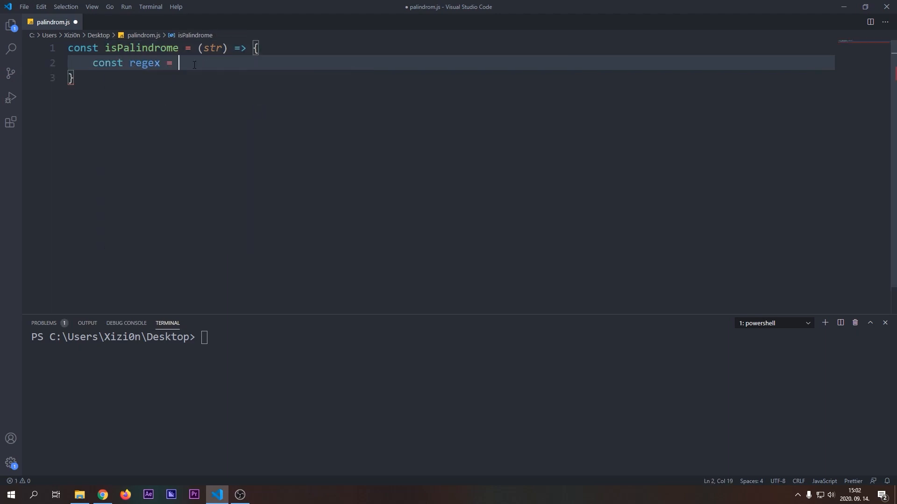
text(//)
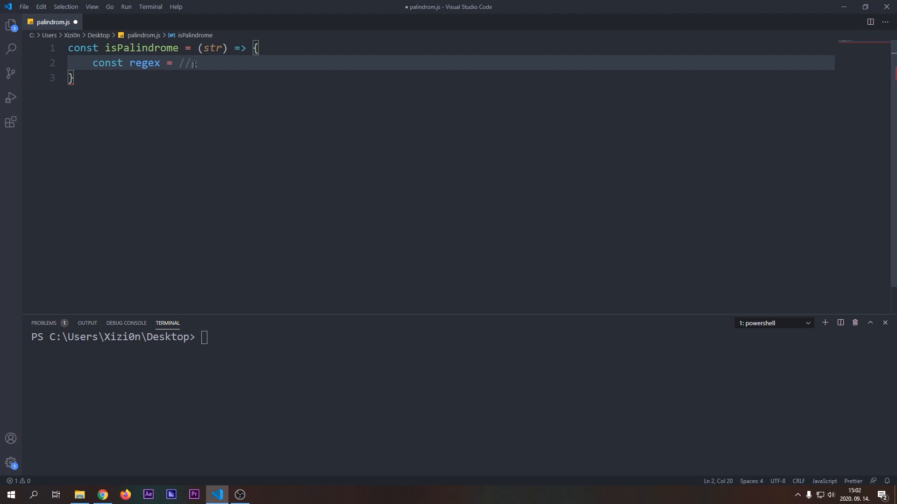
text([]/g)
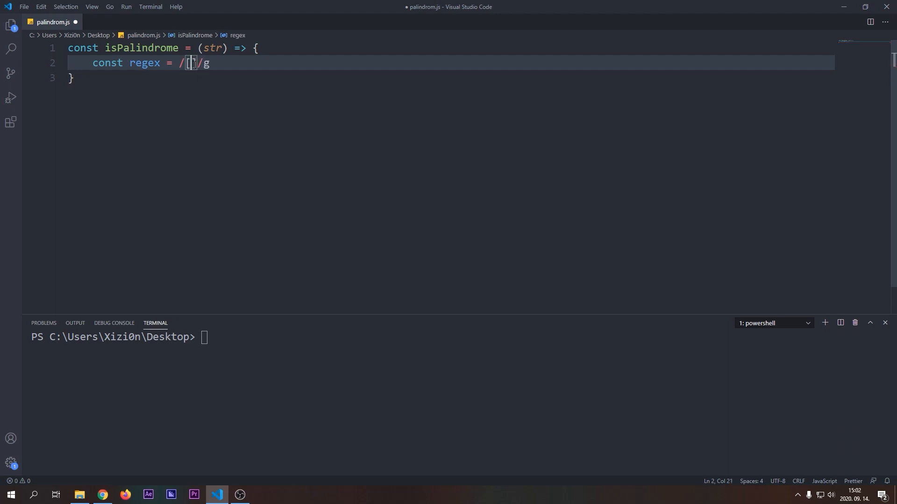
text(^^)
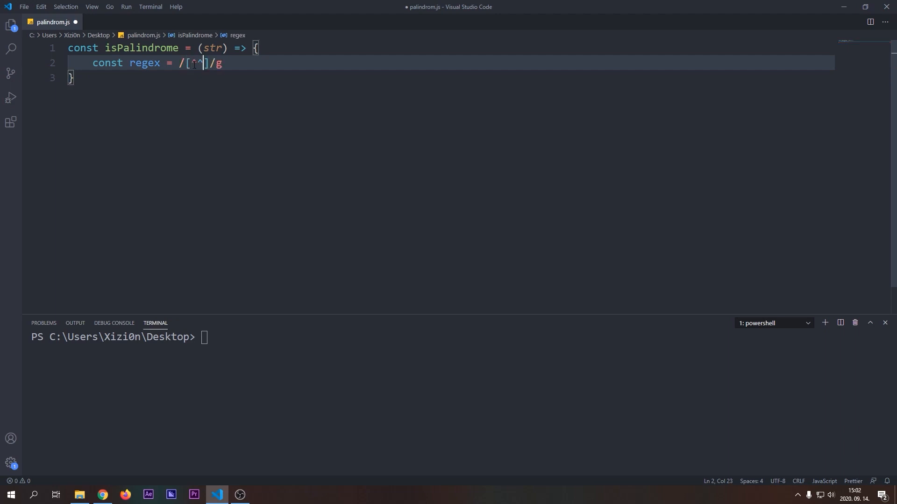
text(A)
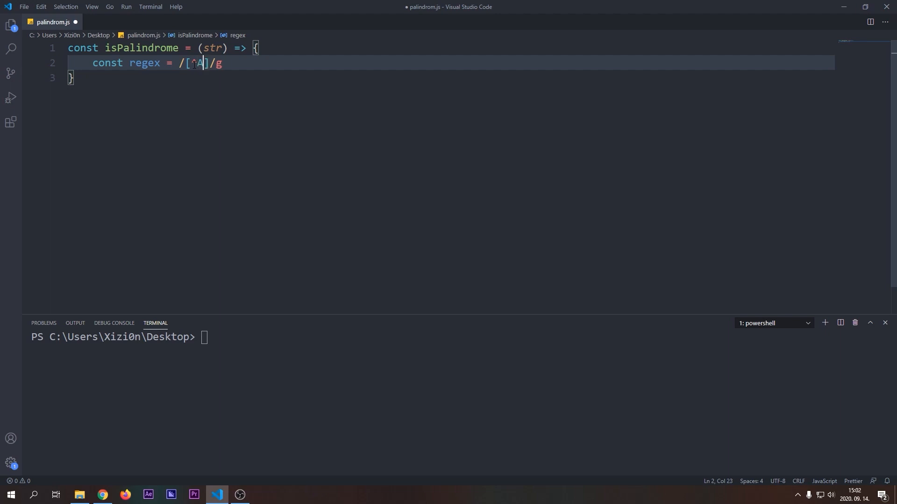
text(-Z-az)
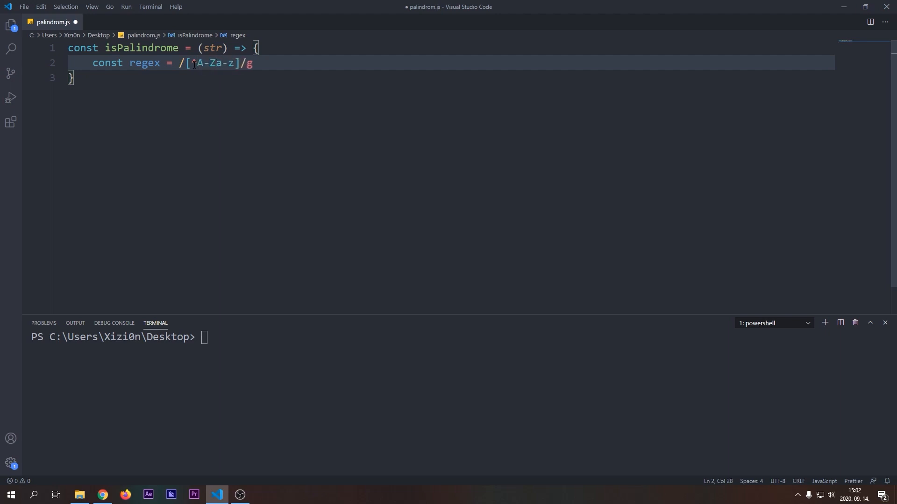
text(0-9)
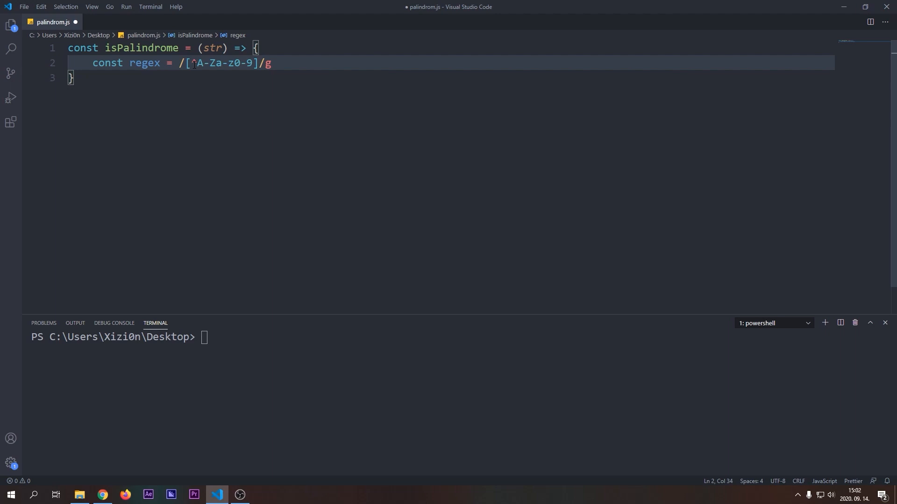
text(const)
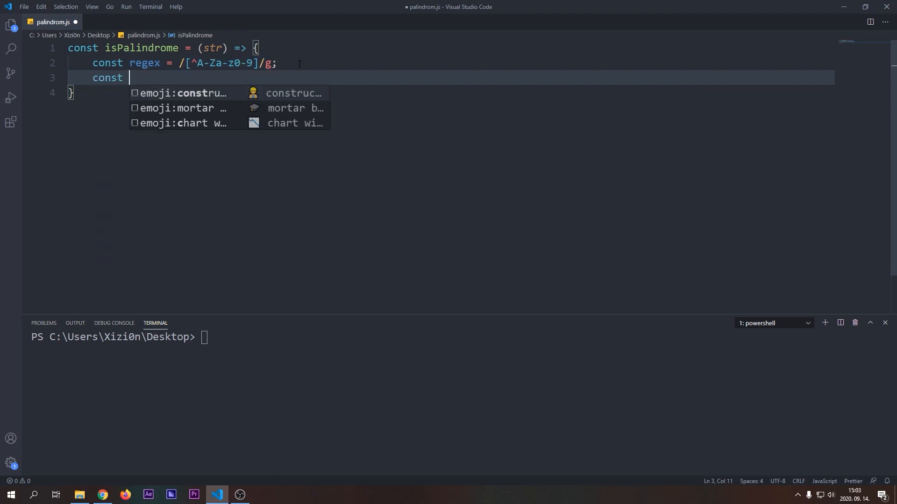
Add const cleanedStr = str.replace(regex, '').toLowerCase() inside the function.
text(cleanedStr =)
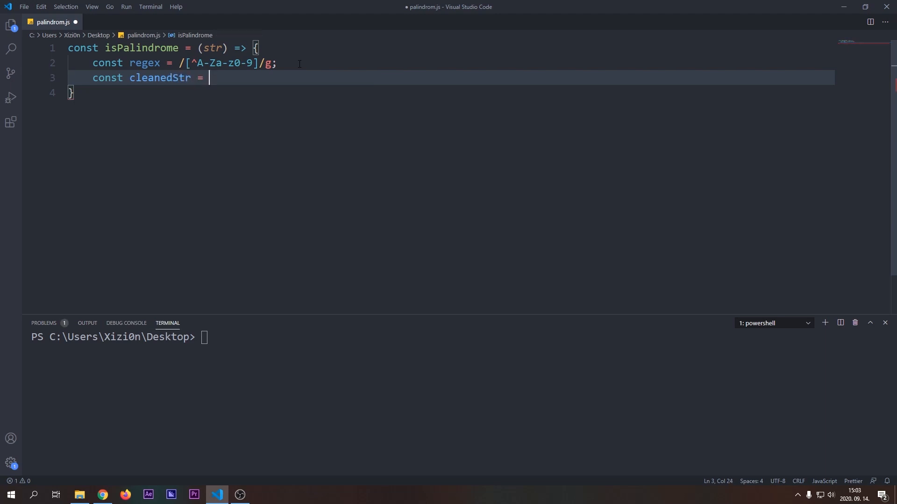
text(str.replace()
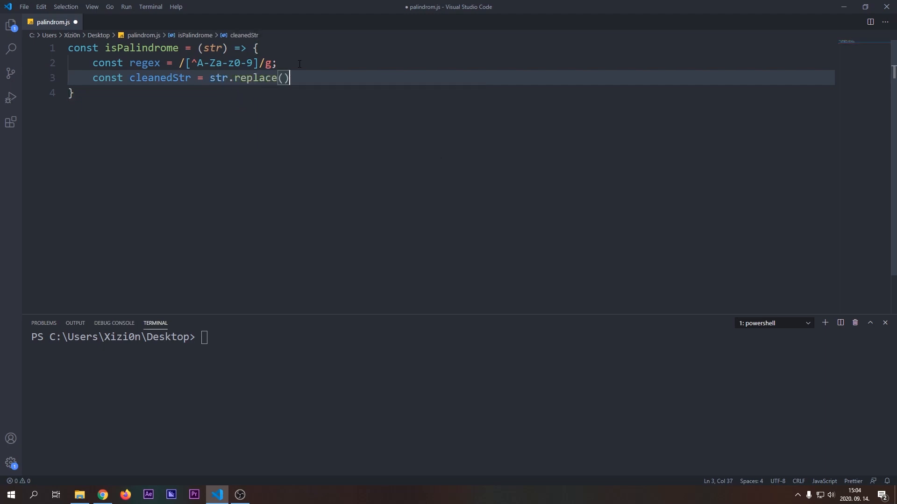
text(regex)
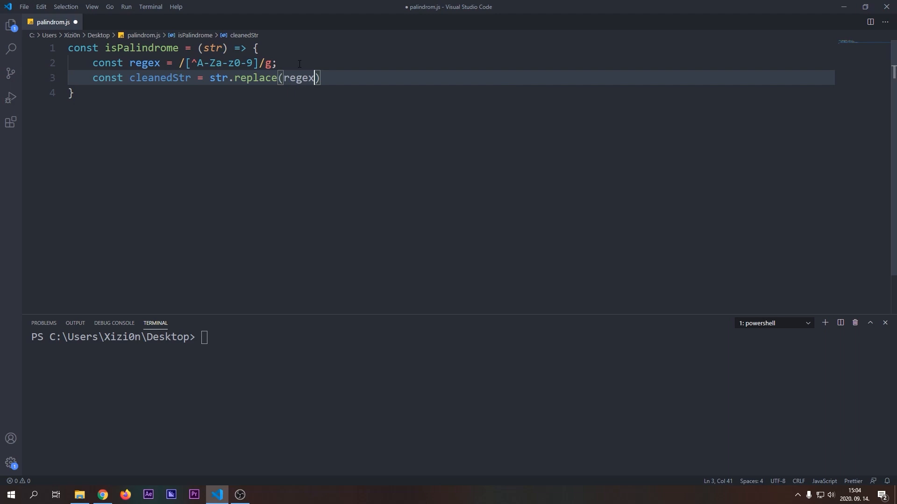
text(, '').toLo)
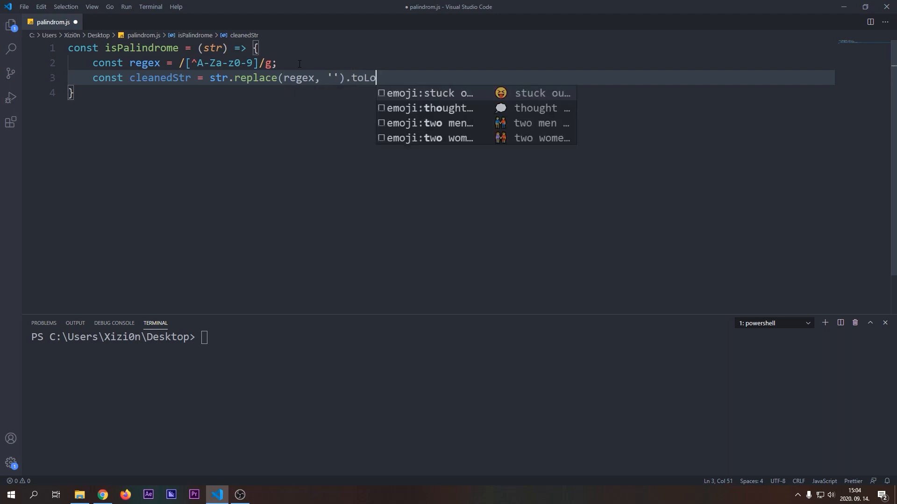
text(werCase)
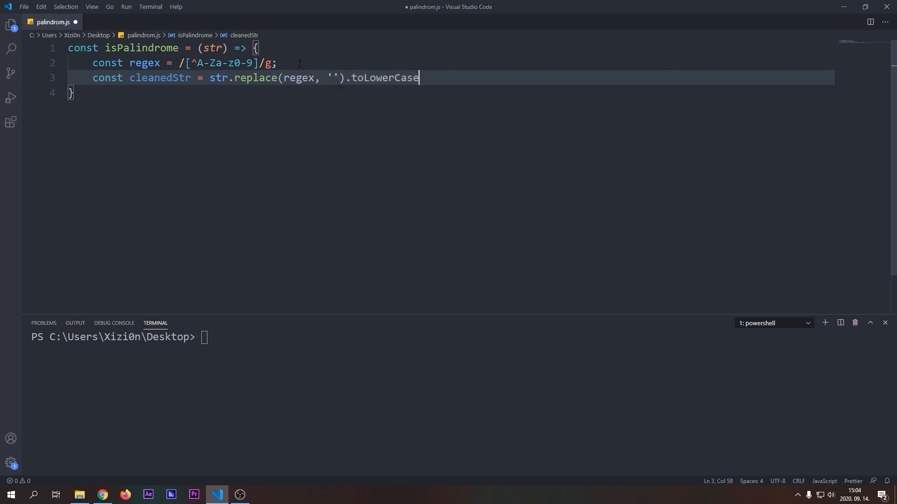
text(xonst splitArra)
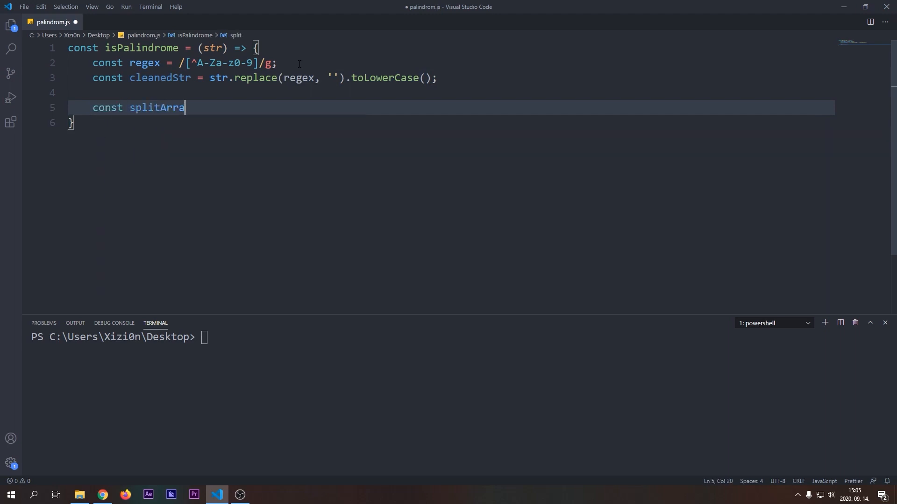
Add const splitArray = cleanedStr.split('') and save palindrom.js.
text(y = cleanedStr)
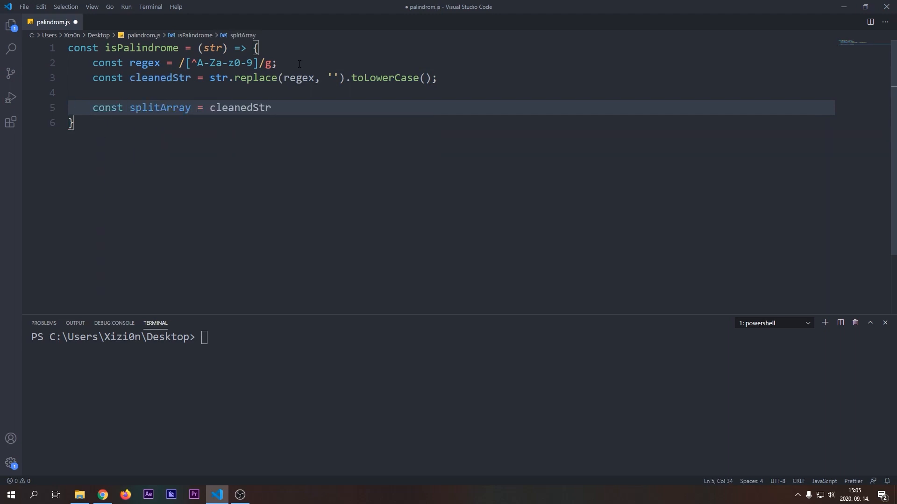
text(.split('');)
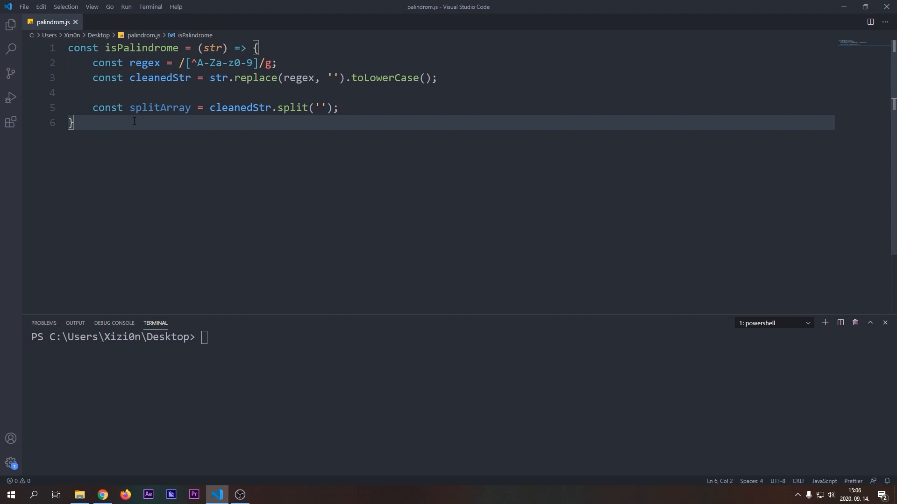
Call isPalindrome('A man, a plan, a canal. Panama') below the function.
text(isPalindrome())
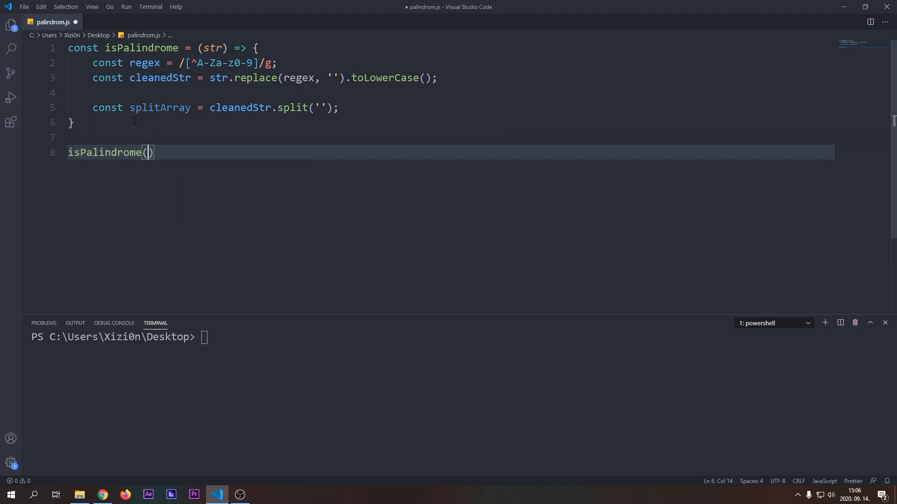
text('A man, ap)
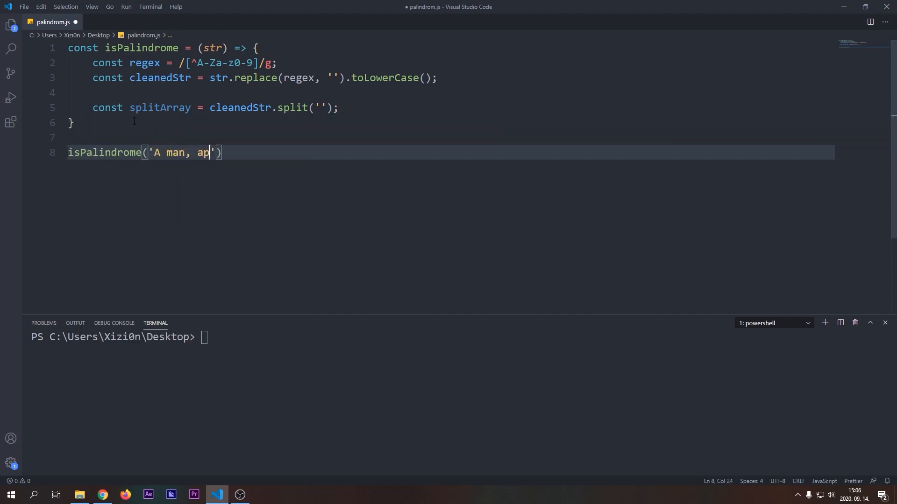
text(lan, a canal. Panama)
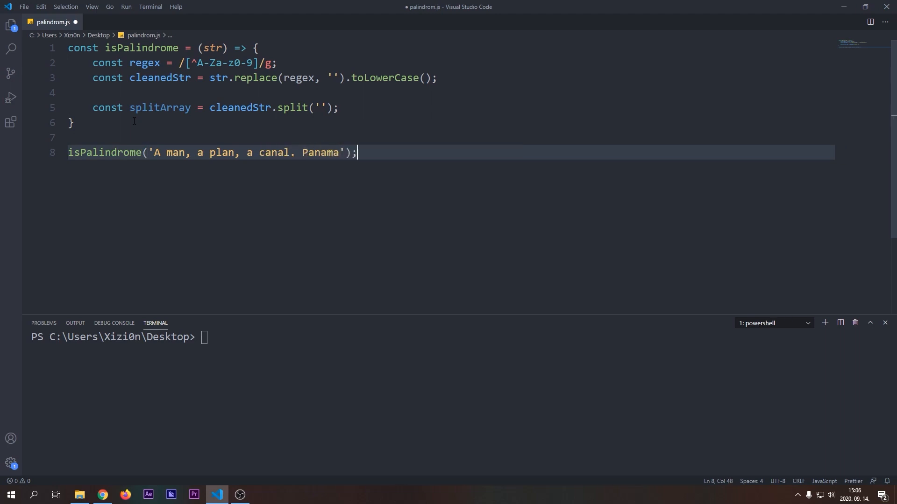
Log cleanedStr and splitArray, then run node palindrom.js to print them.
text(console.lo)
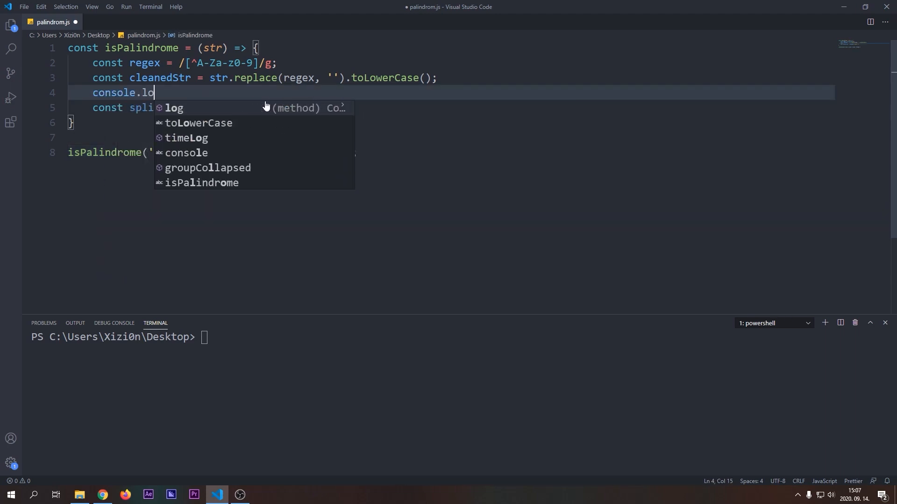
text(g(cleanedStr);)
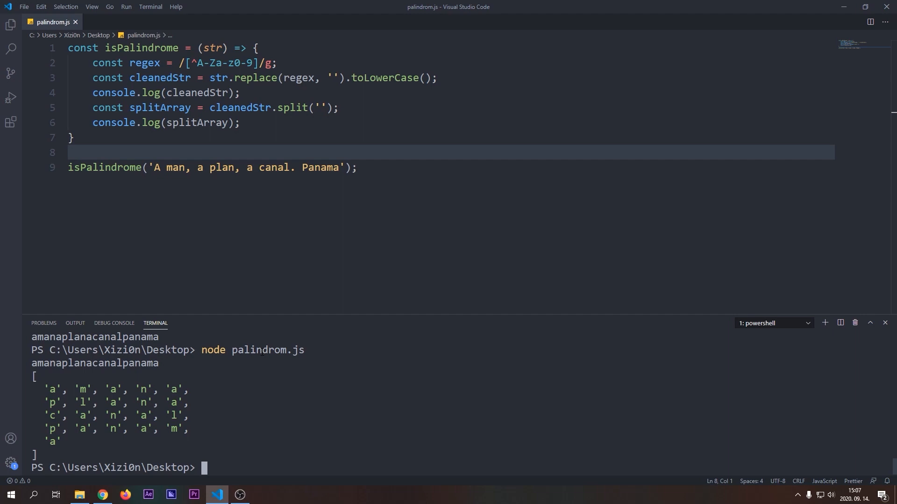
Add const reversedArray = splitArray.reverse().
text(const re)
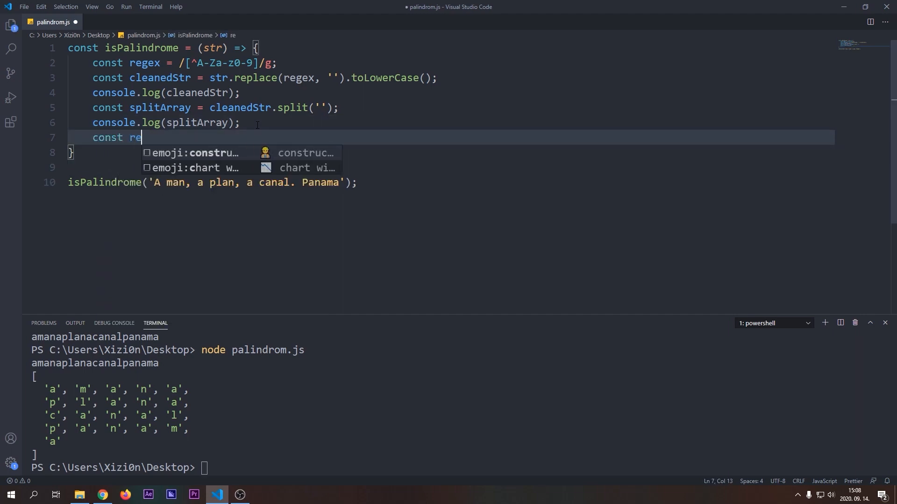
text(versedArray =)
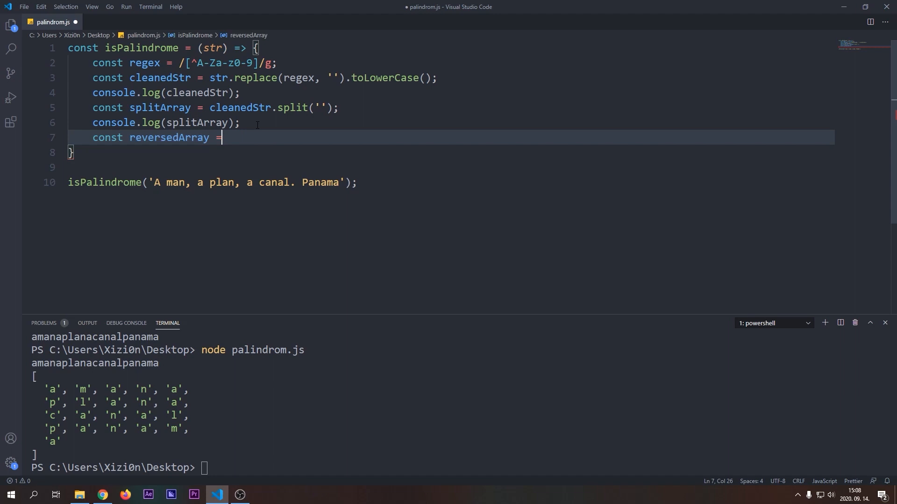
text(splitArray.reverse();)
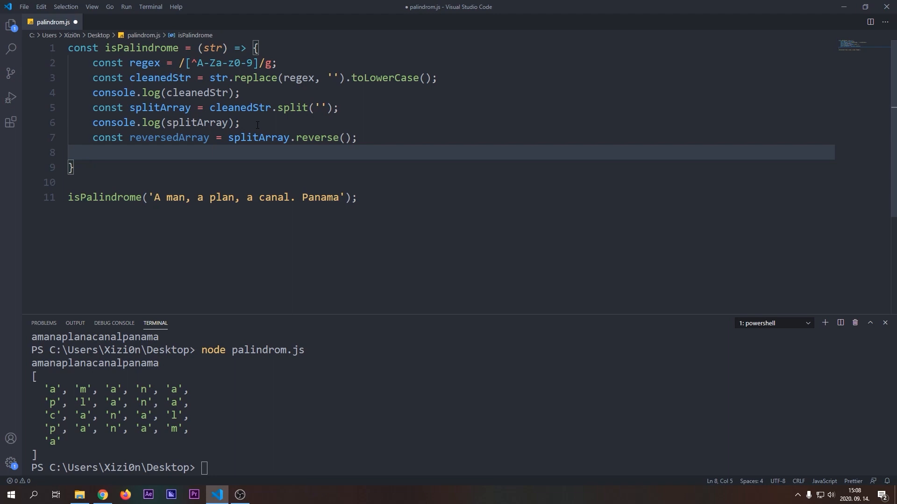
Add const reversedString = reversedArray.join('') and log reversedString.
text(const r)
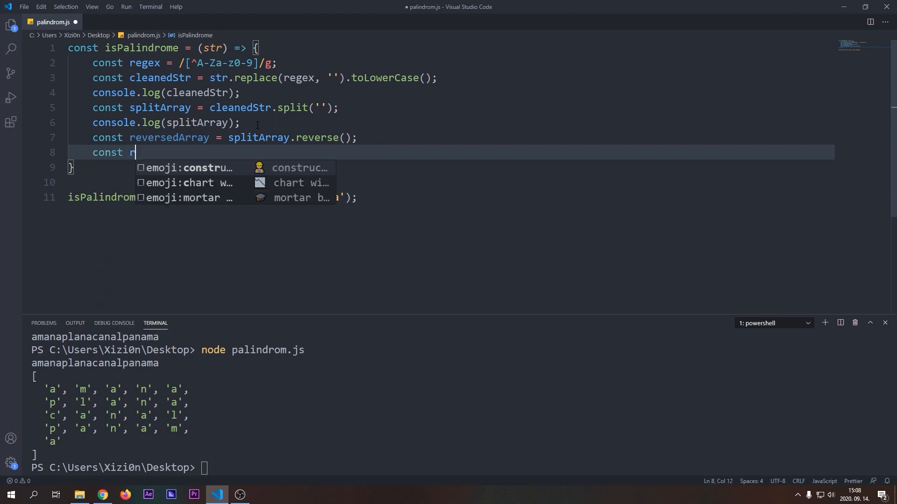
text(eversedString =)
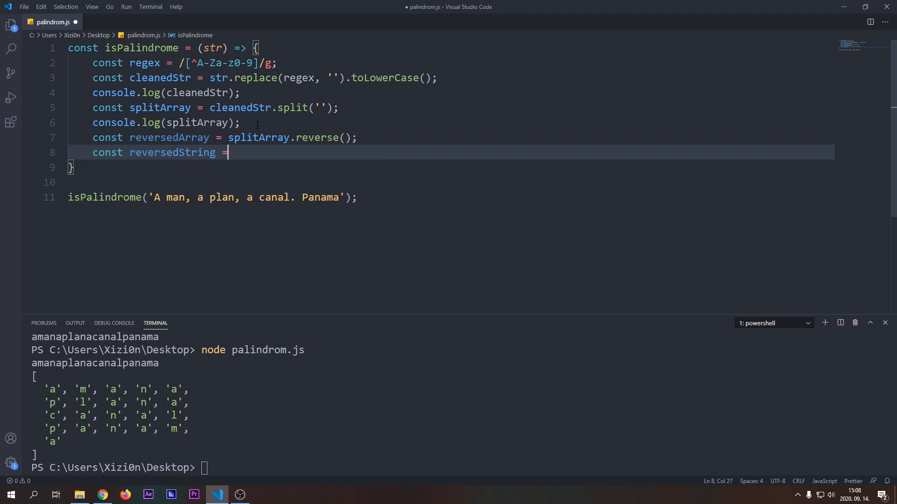
text(reversedArray.)
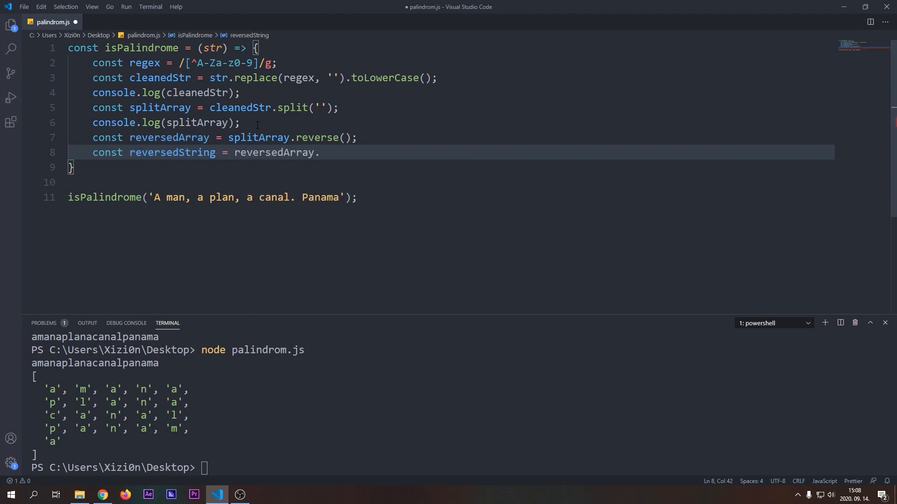
text(join())
text(console.log)
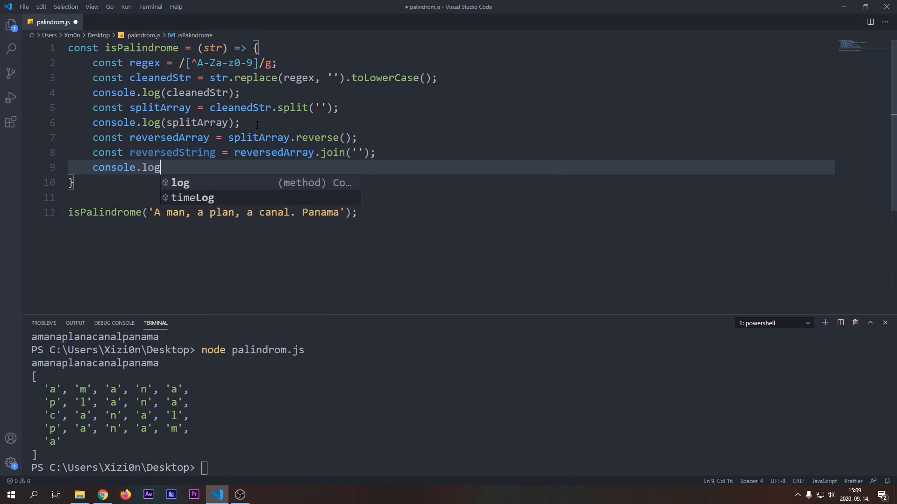
text((reversedString);)
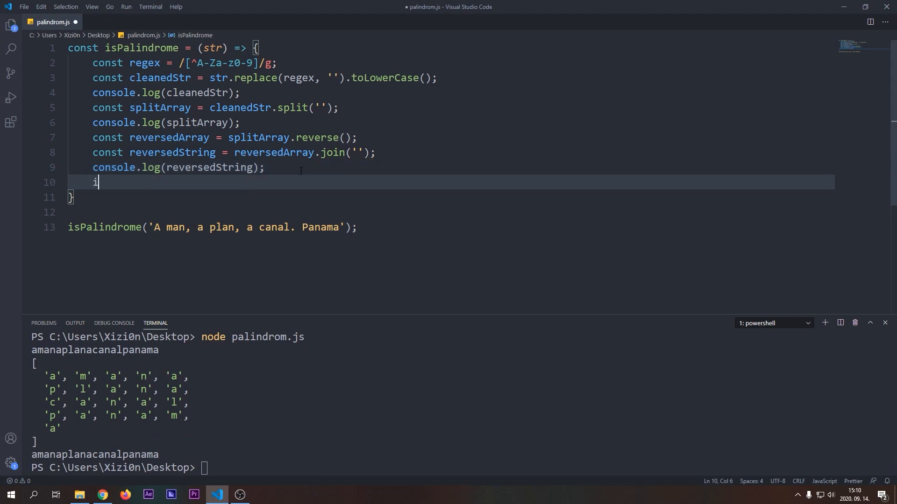
Return true when reversedString === cleanedStr, otherwise false, and log the call's result.
text(f( reversedString ))
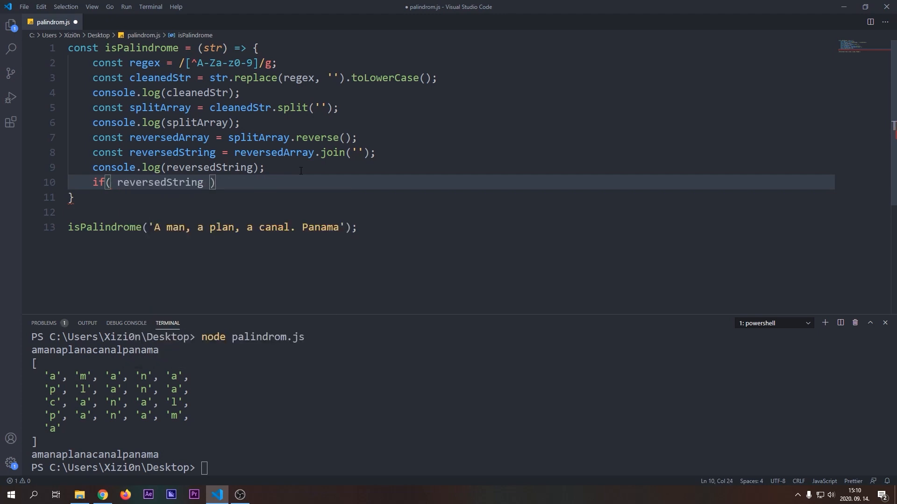
text(=== str)
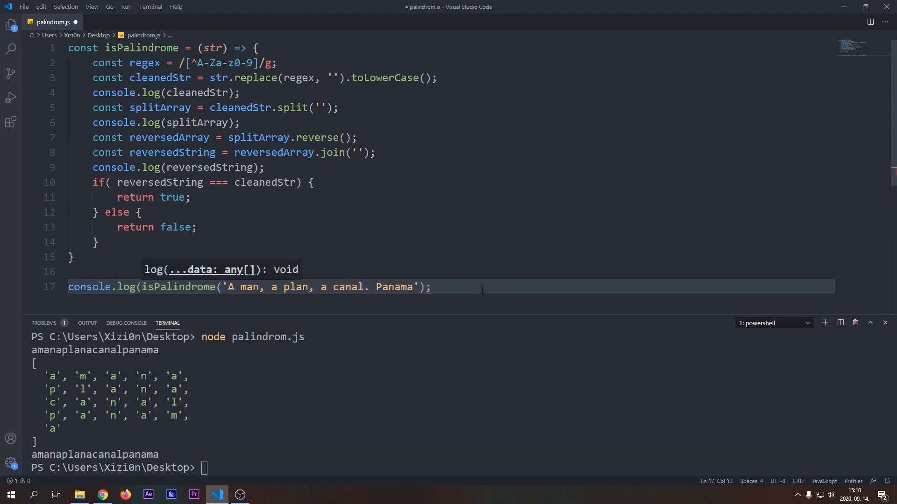
text())
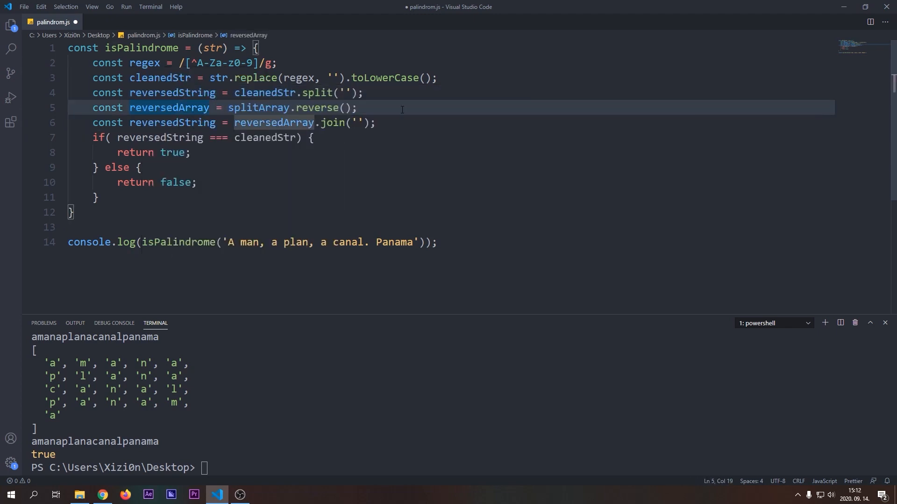
Chain split('').reverse().join('') into one line and add a 'racecar' test call.
click(354, 92)
text(.reverse().join(')
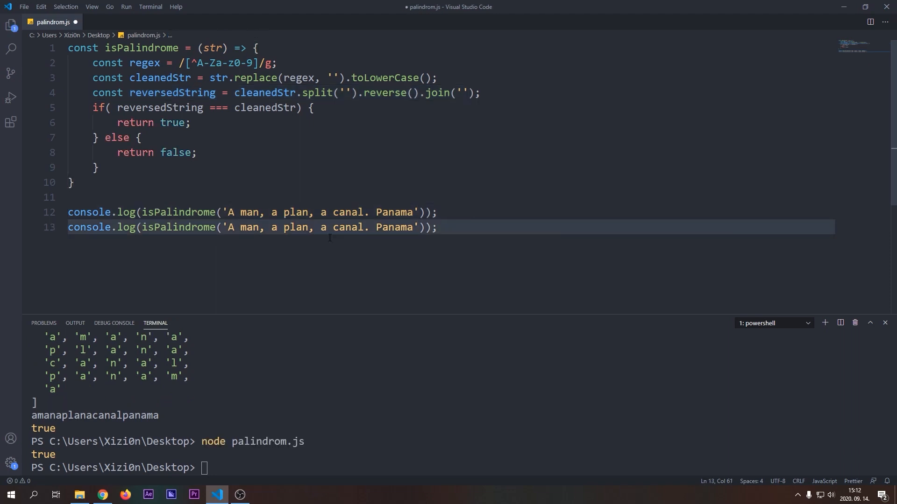
text(reacecar)
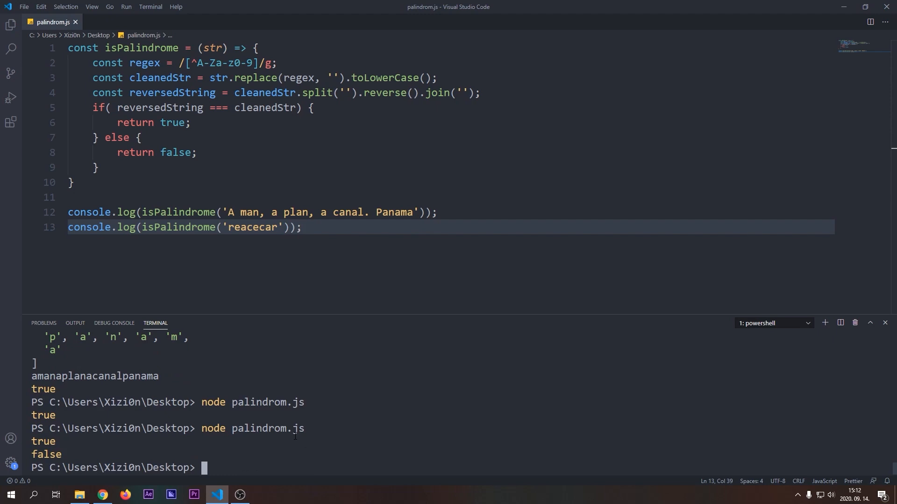
mouse_move(258, 312)
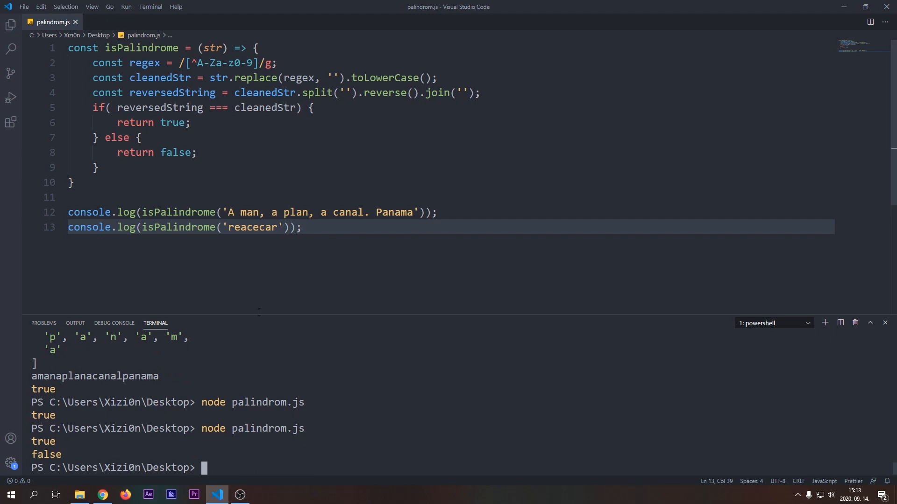
text(racecar)
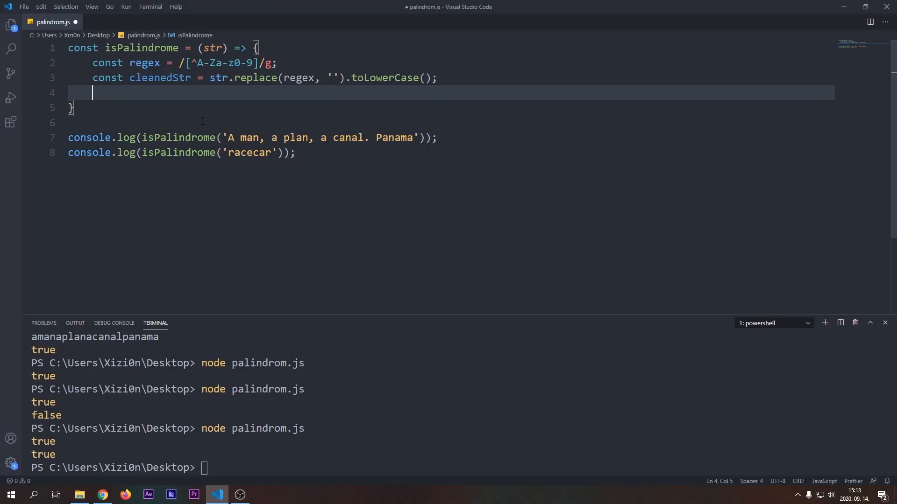
Save, then write for(let i = 0; i < cleanedStr.length/2; i++){ in isPalindrome.
key(ctrl+s)
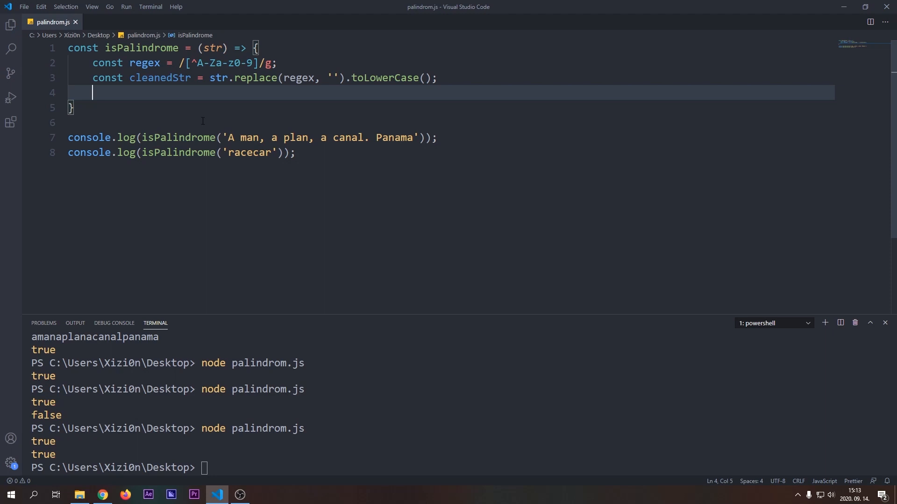
text(for(let i = 0)
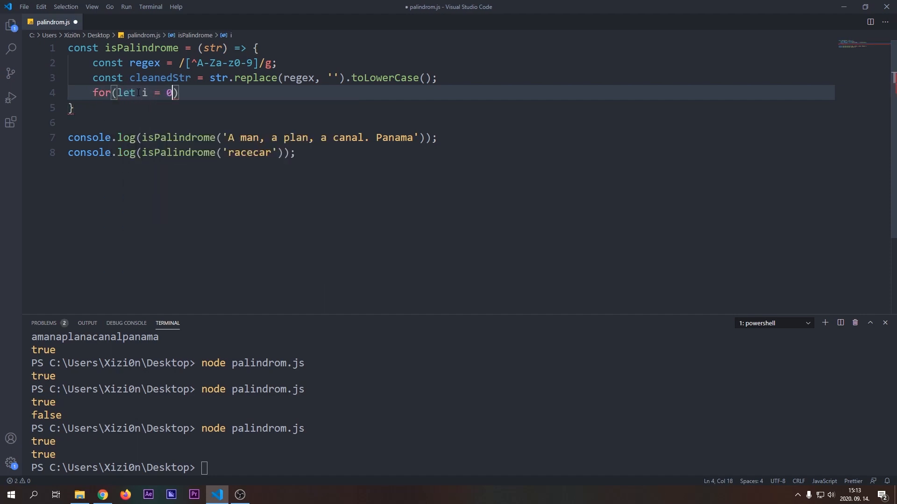
text(;)
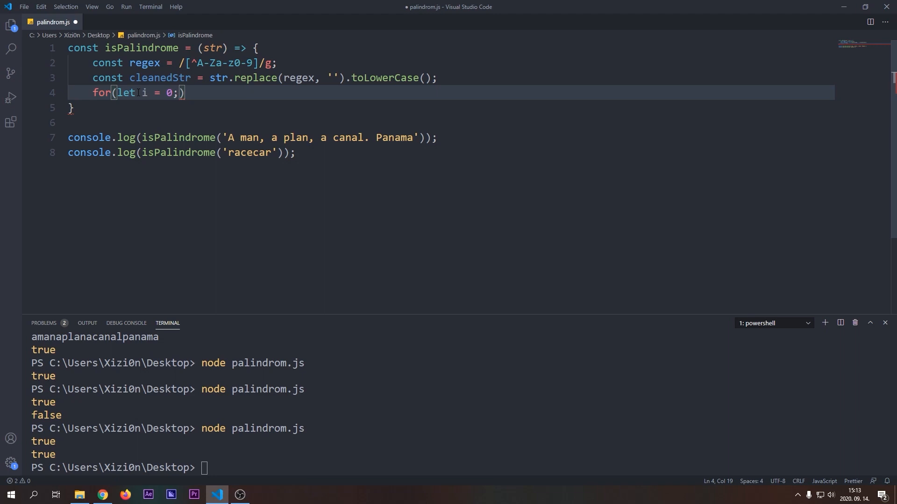
text(i<)
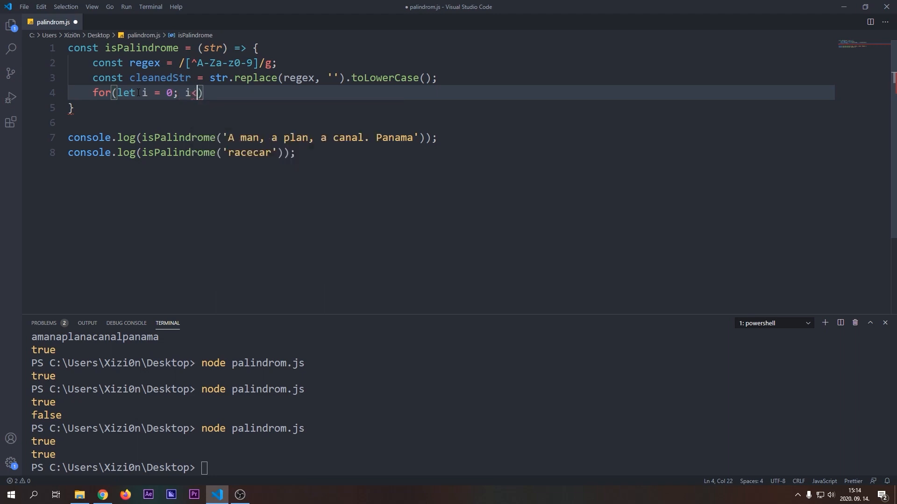
text(" ")
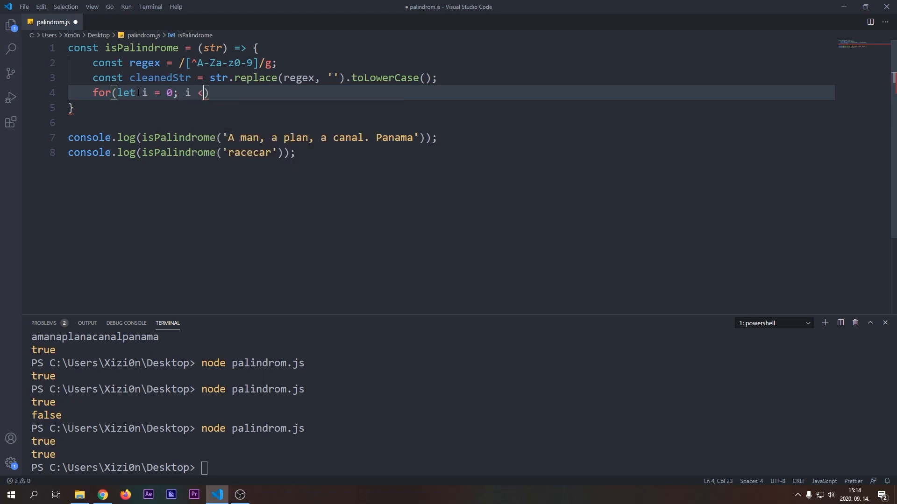
text(cleanedStr.le)
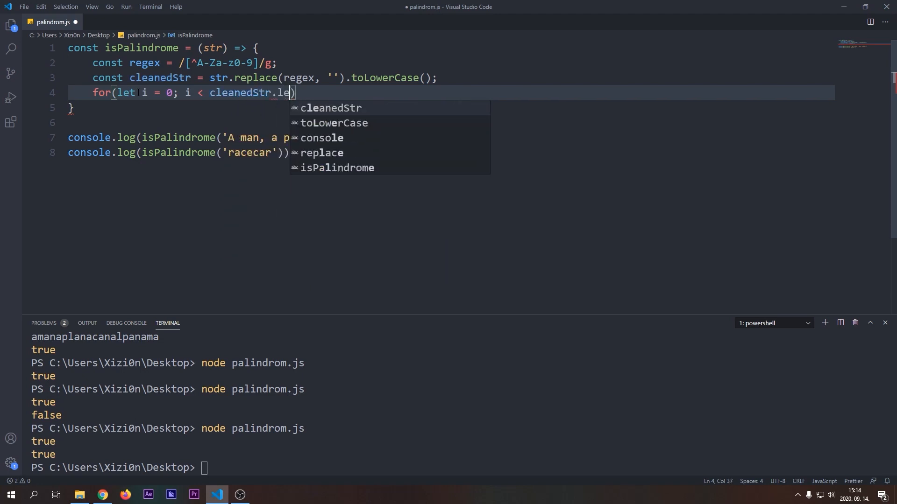
text(ngth)
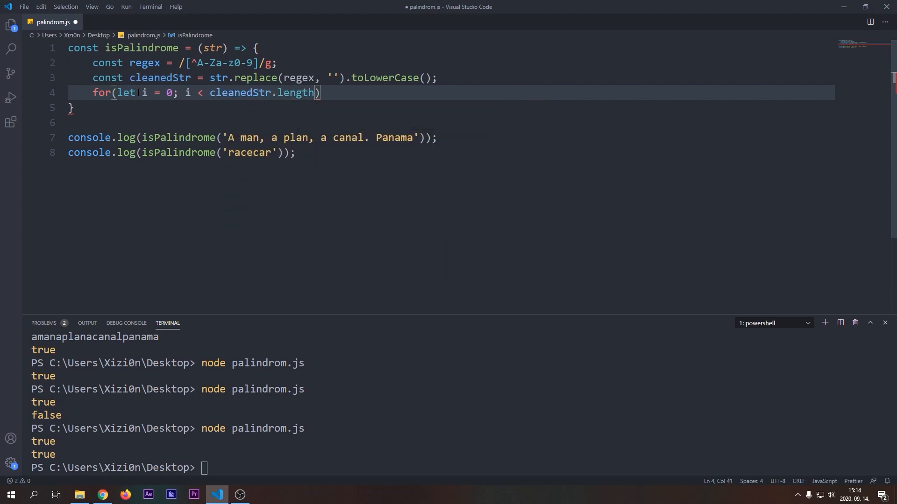
text(/2; i)
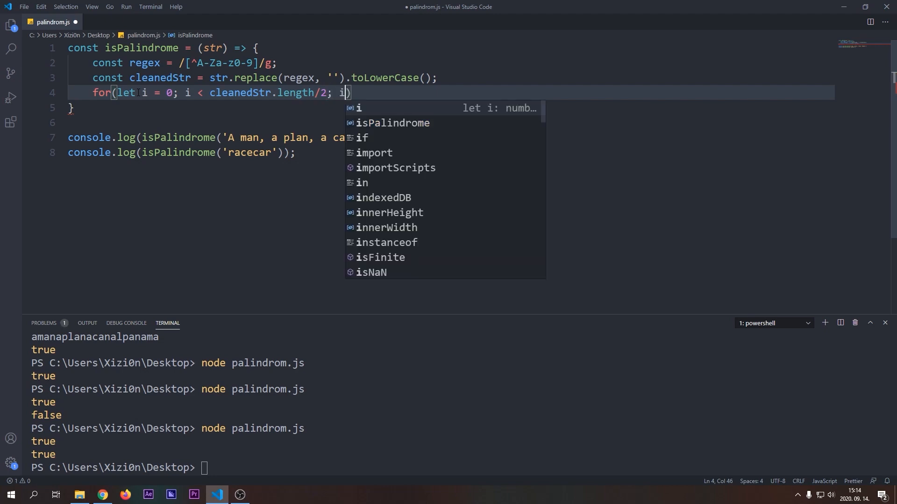
text(++){)
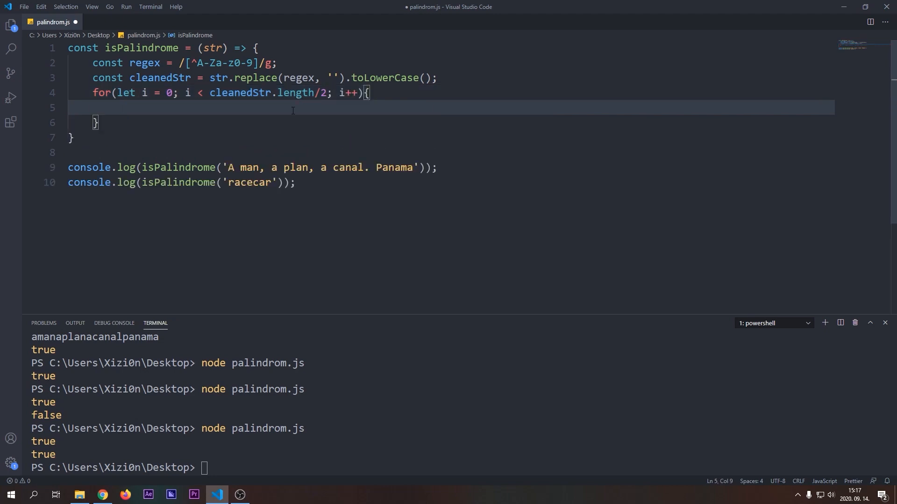
Write if(cleanedStr[i] !== cleanedStr[cleanedStr.length-(i+1)]){ inside the loop.
text(if())
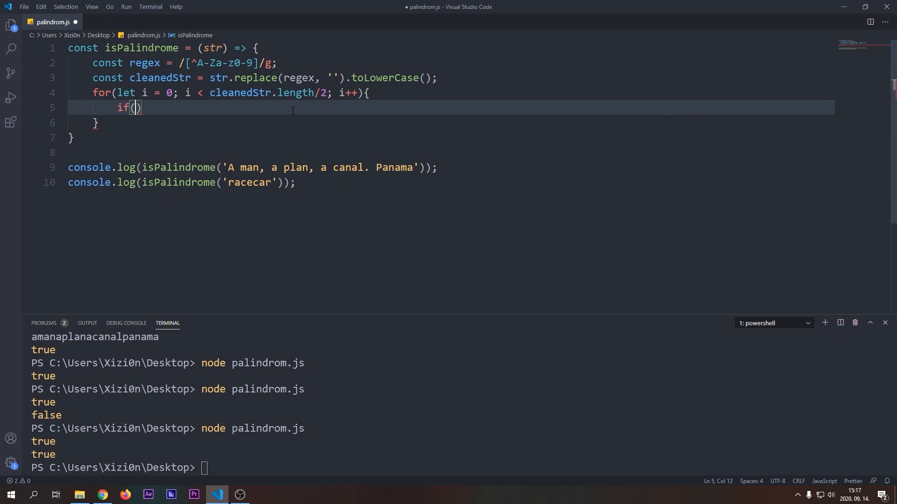
text(cleanedStr[i] !==)
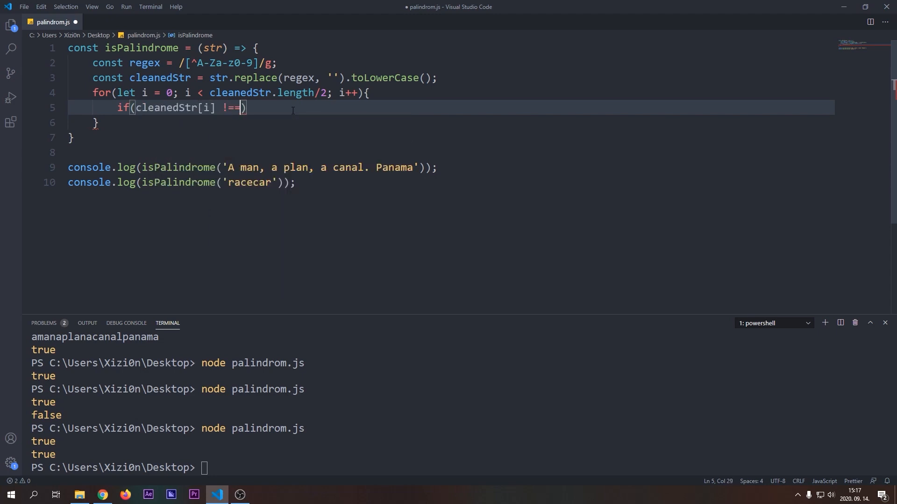
text(cleanedStr)
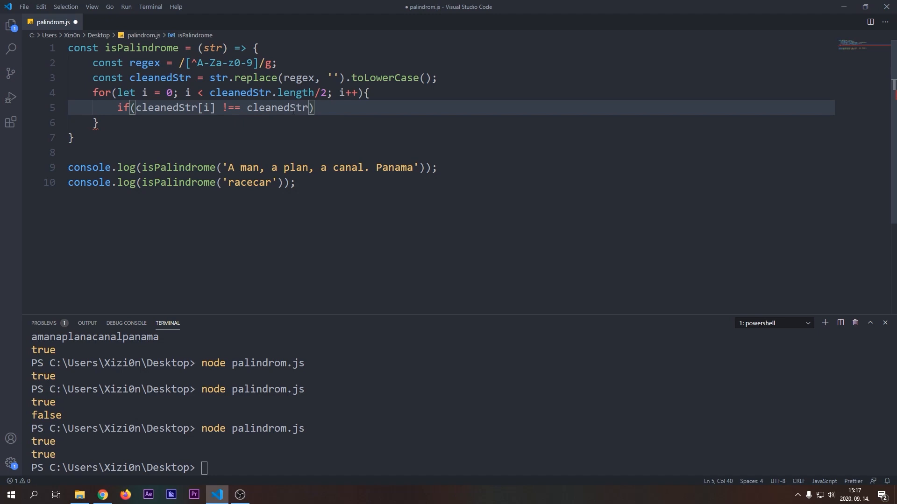
text(ce)
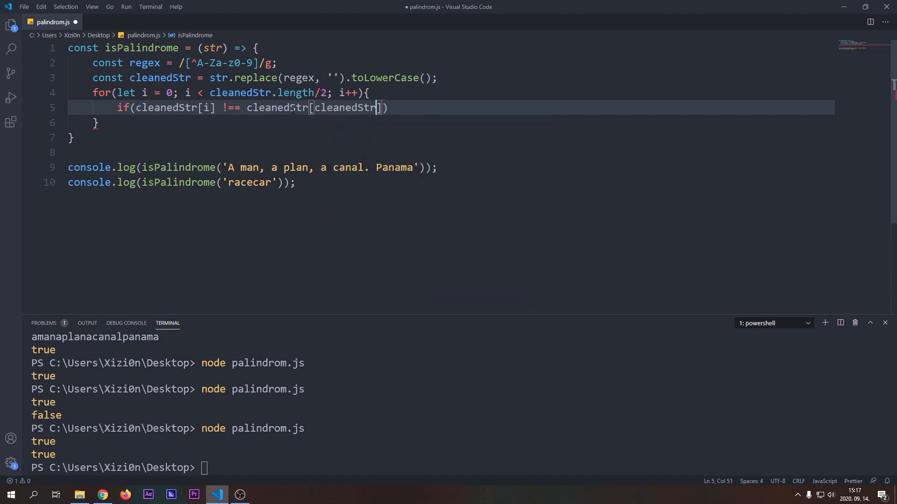
text(.length-i)
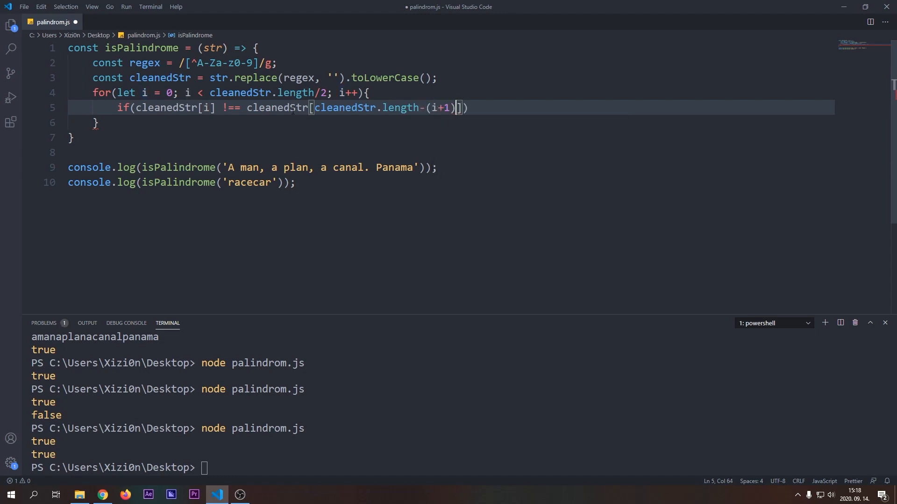
text({)
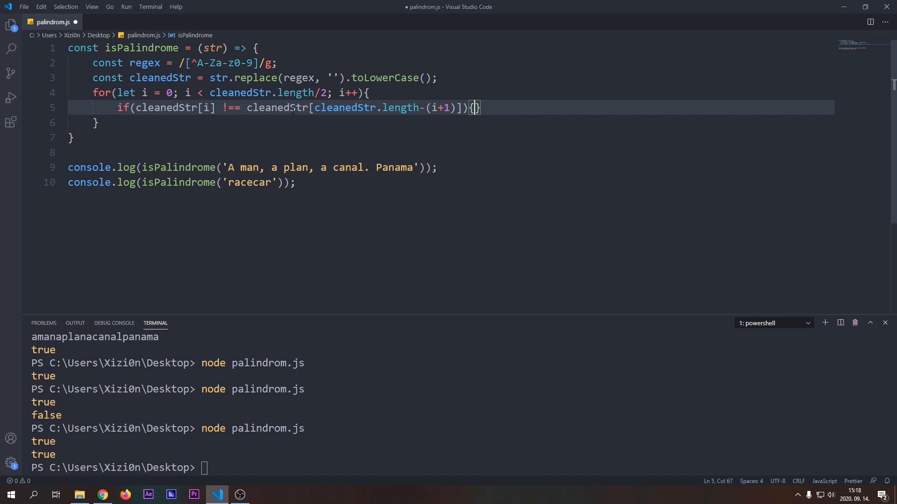